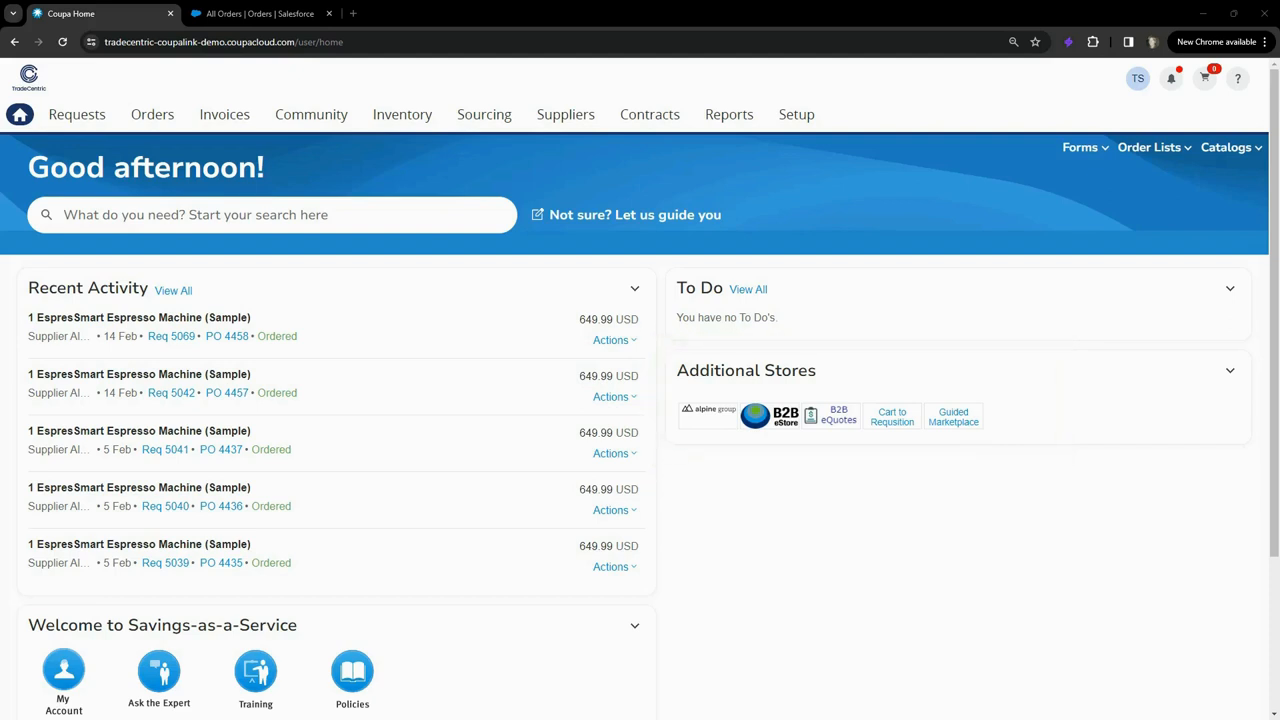
- Launch the Alpine Group punch-out store from Coupa's Additional Stores
left_click(707, 415)
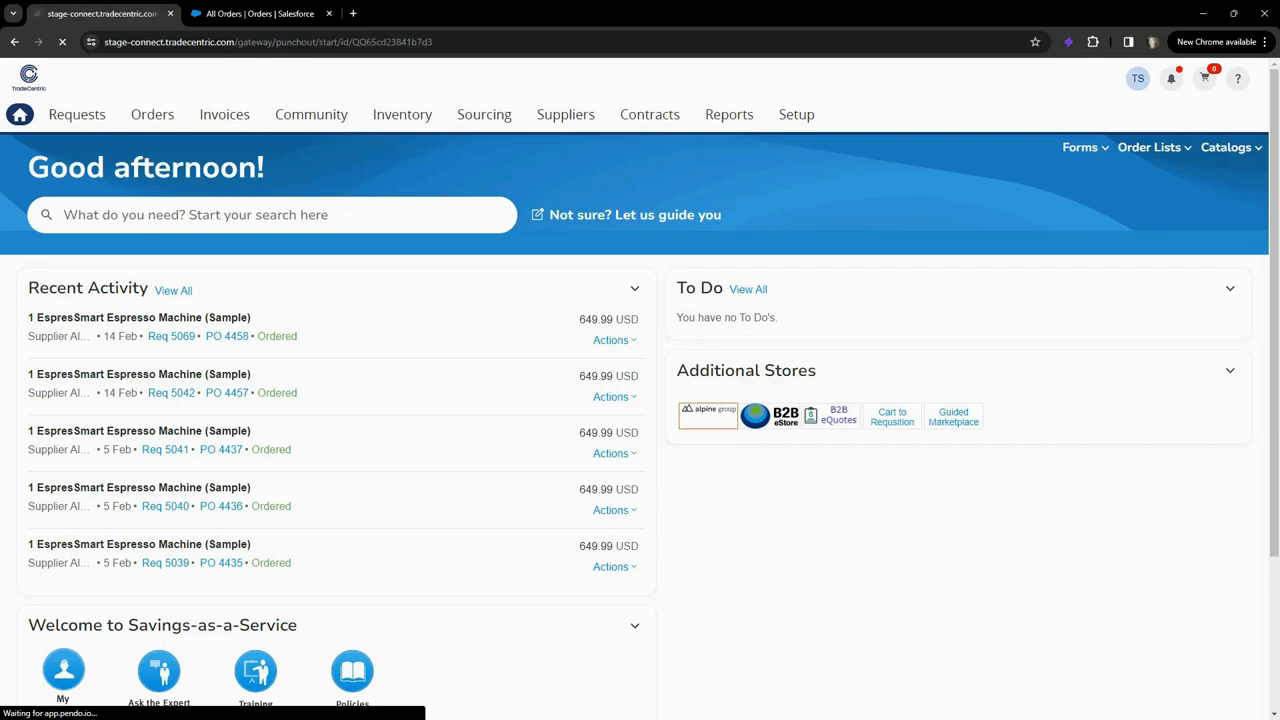
- Add one EspresSmart Espresso Machine (Sample) from Espresso Machines to the cart and review it
left_click(708, 415)
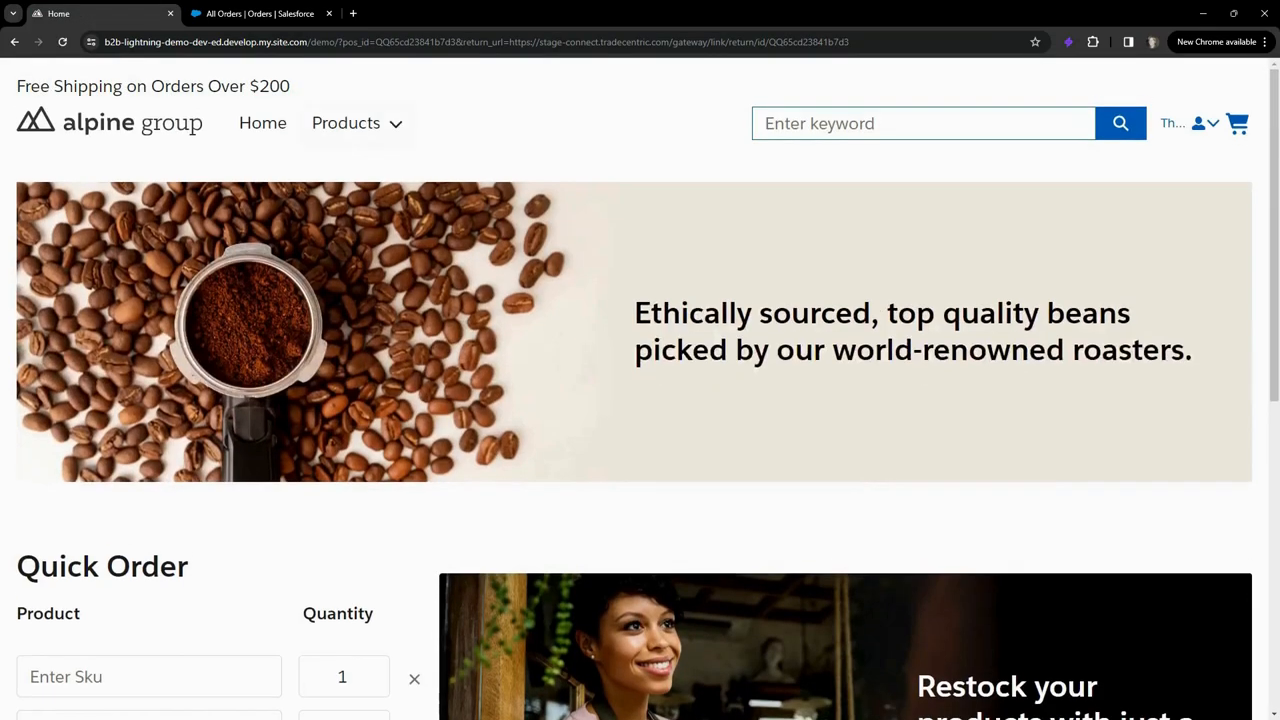
left_click(346, 122)
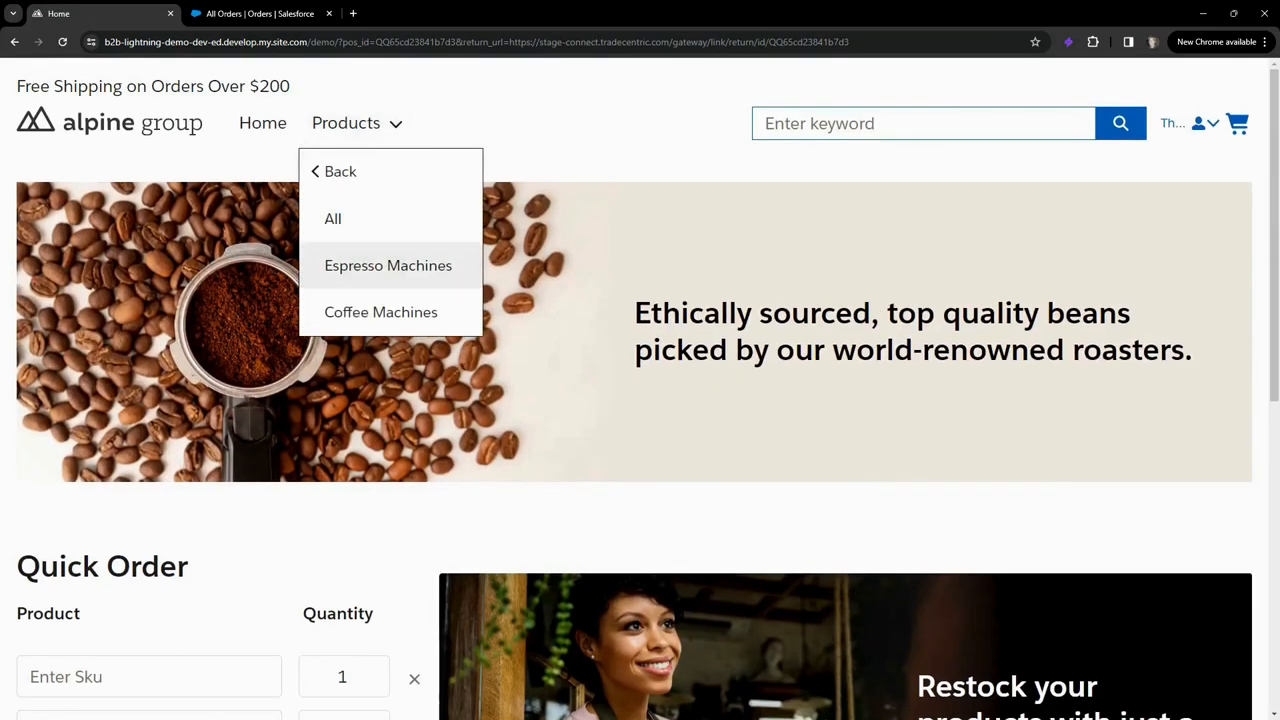
left_click(388, 265)
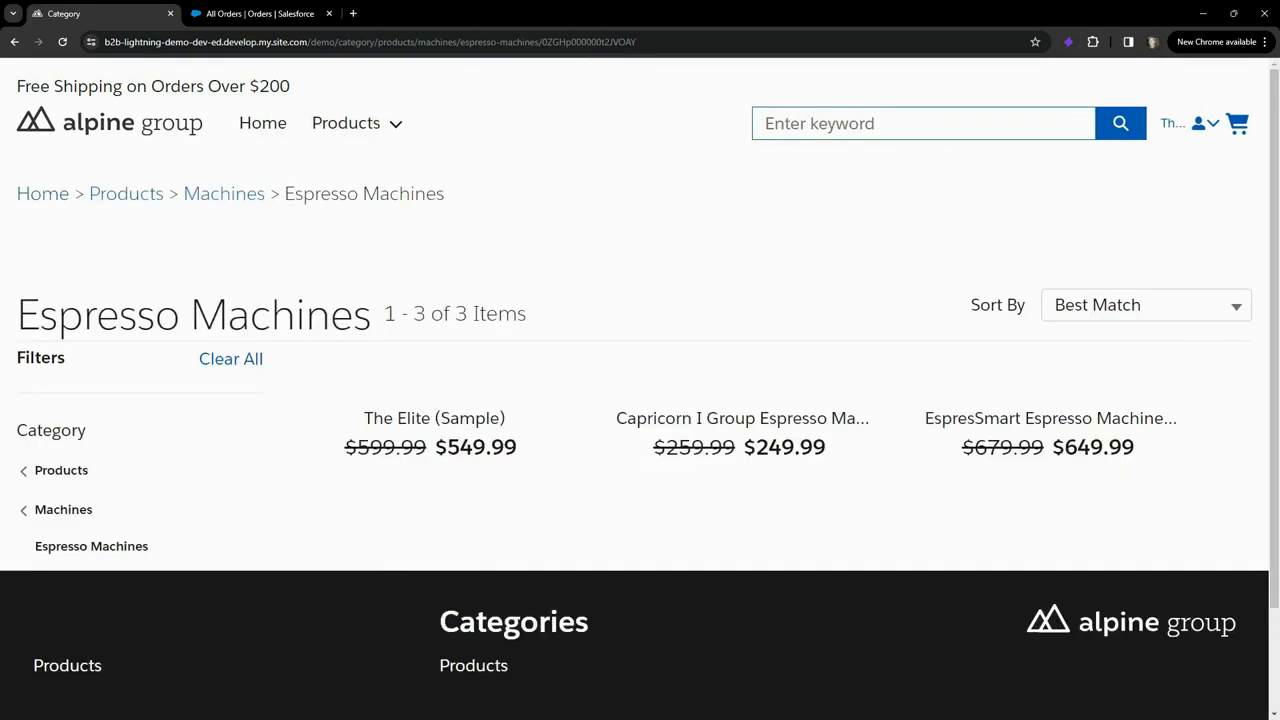
left_click(1050, 418)
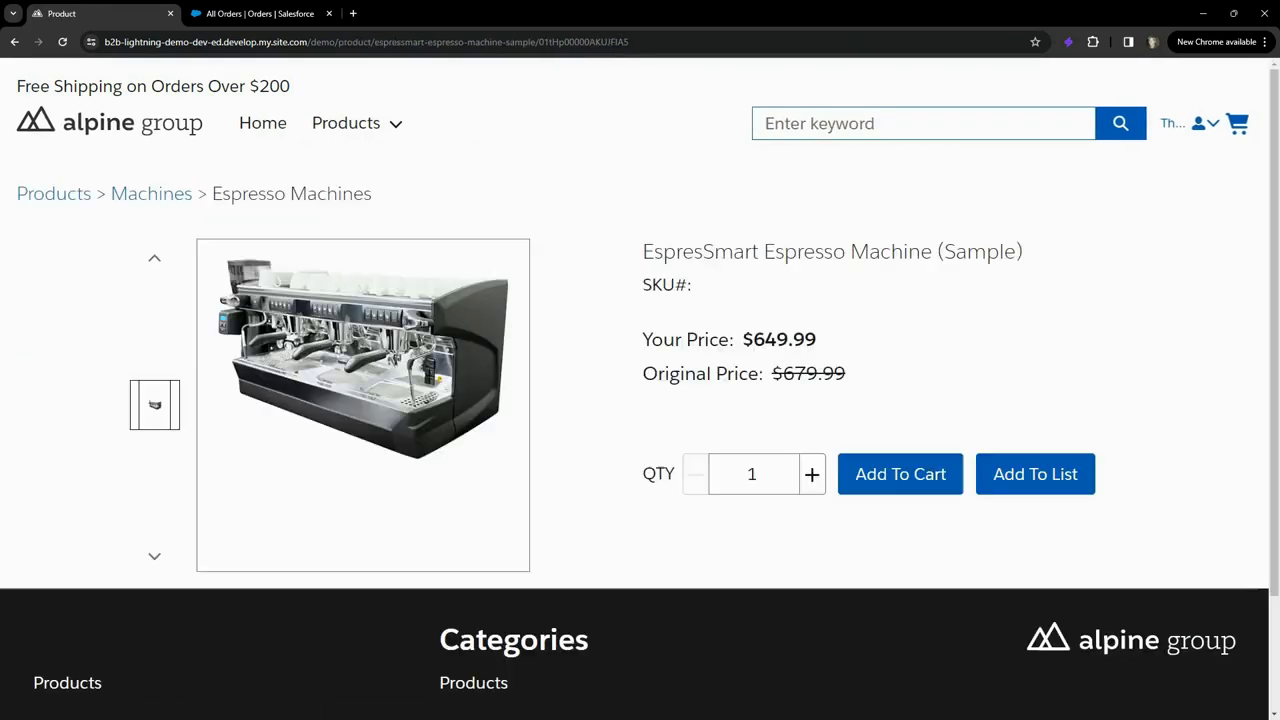
left_click(898, 473)
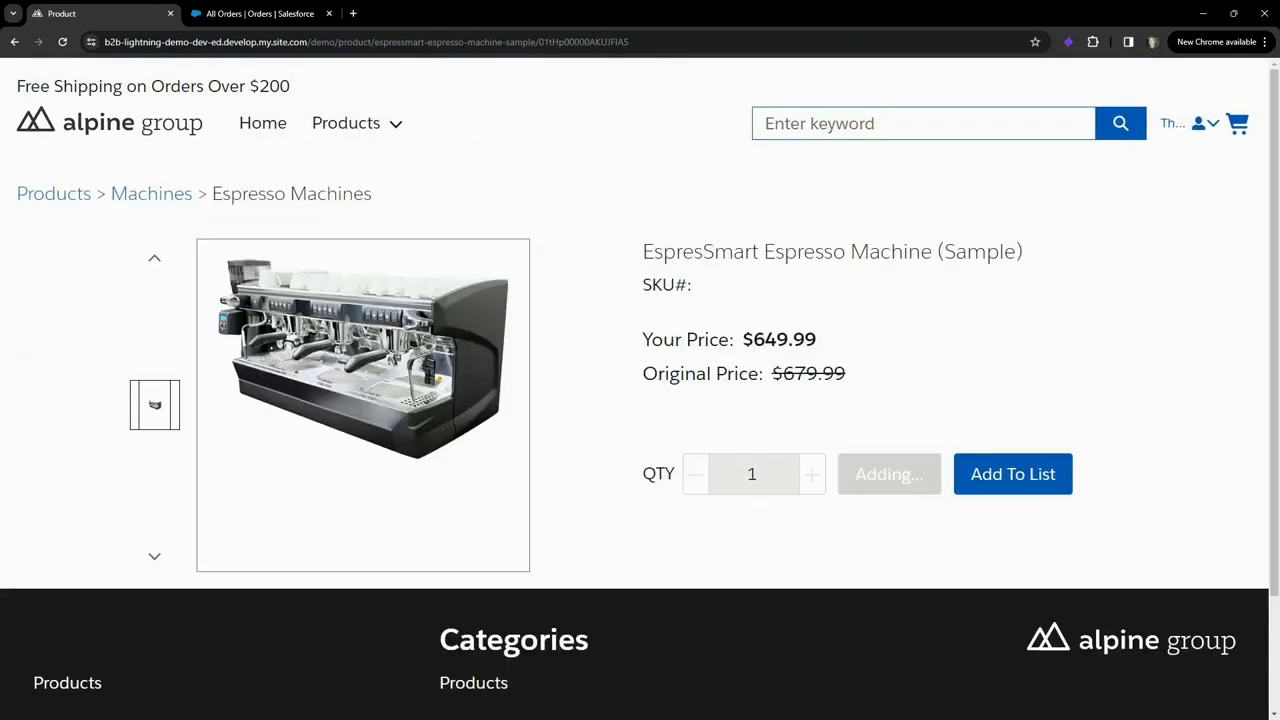
left_click(888, 474)
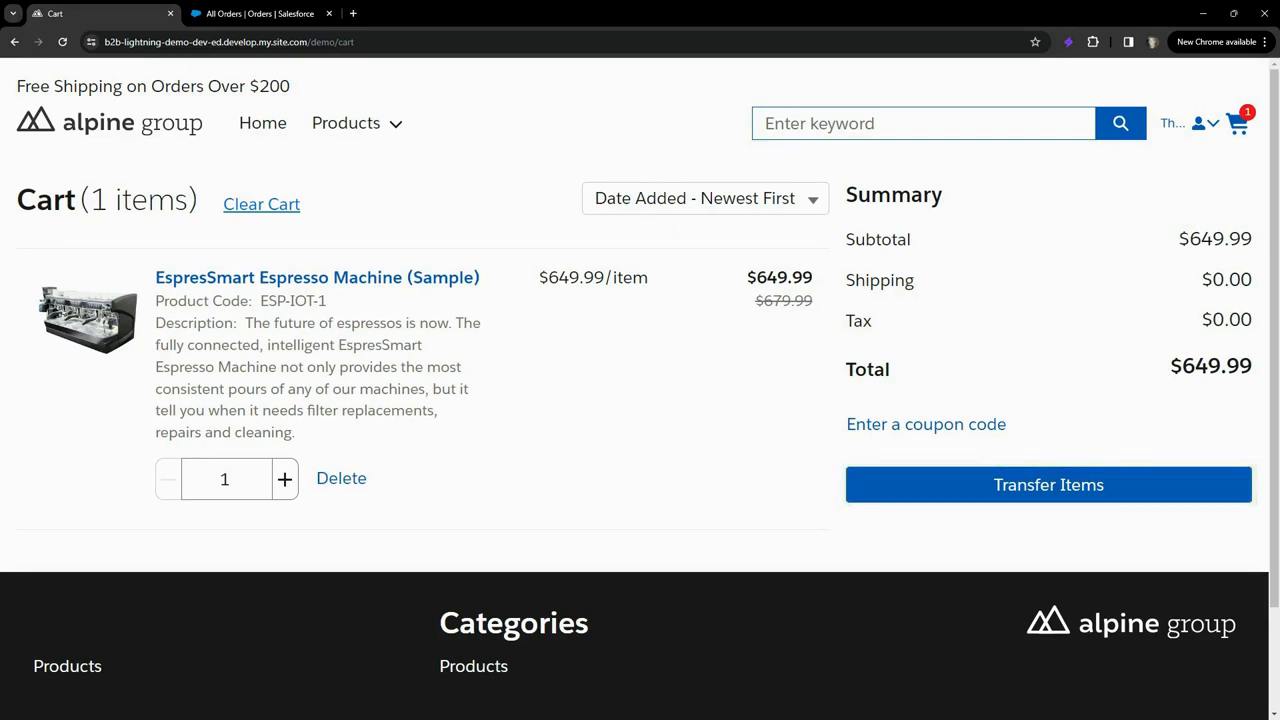
- Transfer the $649.99 espresso machine from the storefront cart into Coupa's requisition
left_click(1048, 484)
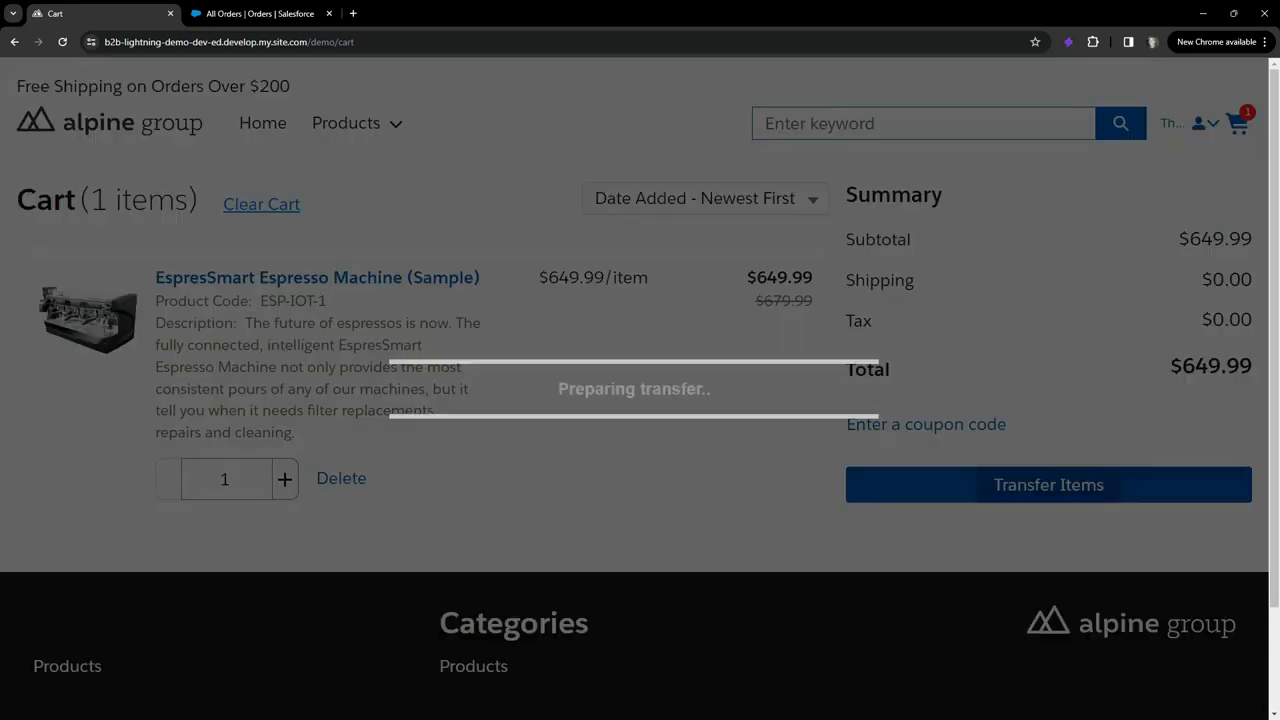
left_click(1048, 484)
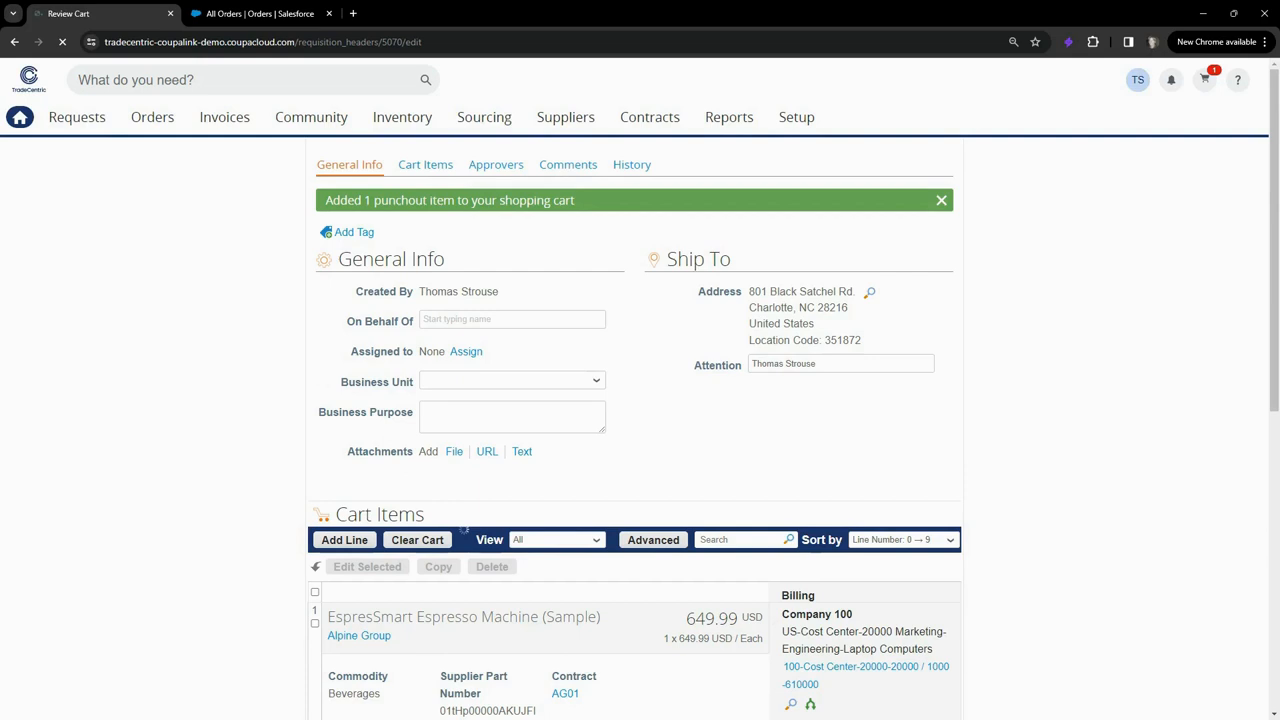
- Submit the 649.99 USD espresso machine requisition for approval
scroll("down", 3)
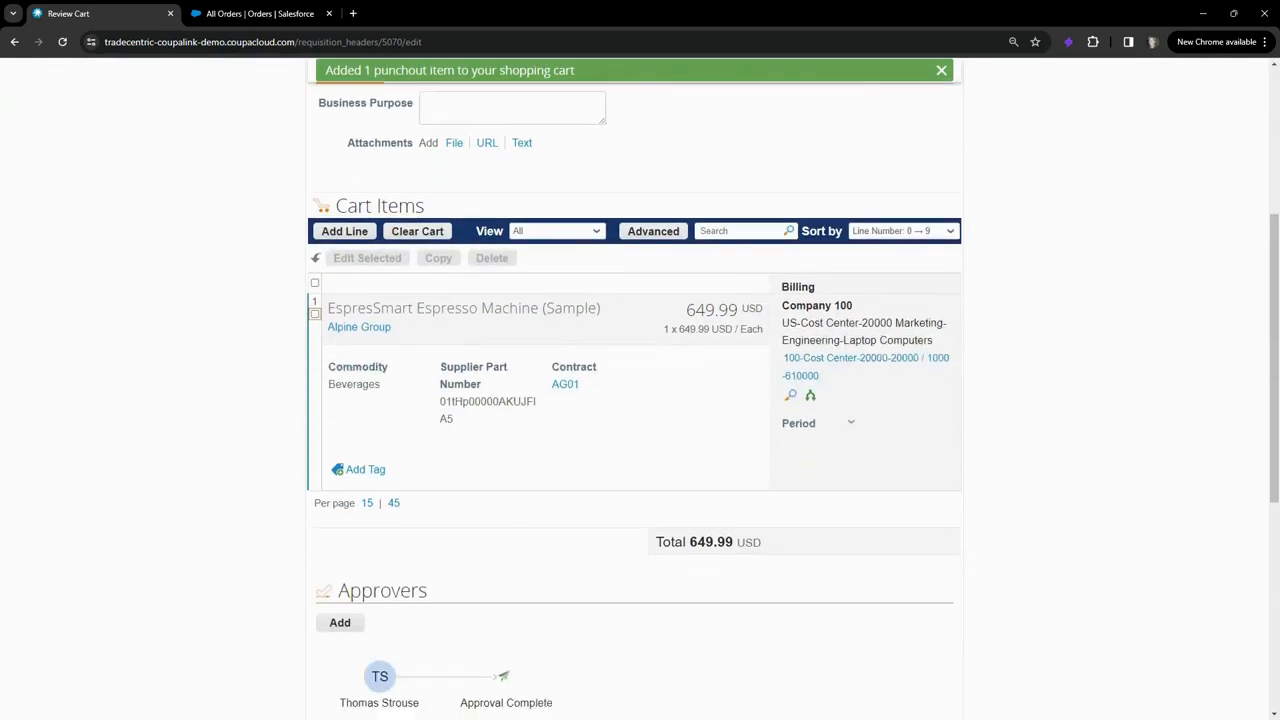
scroll("down", 3)
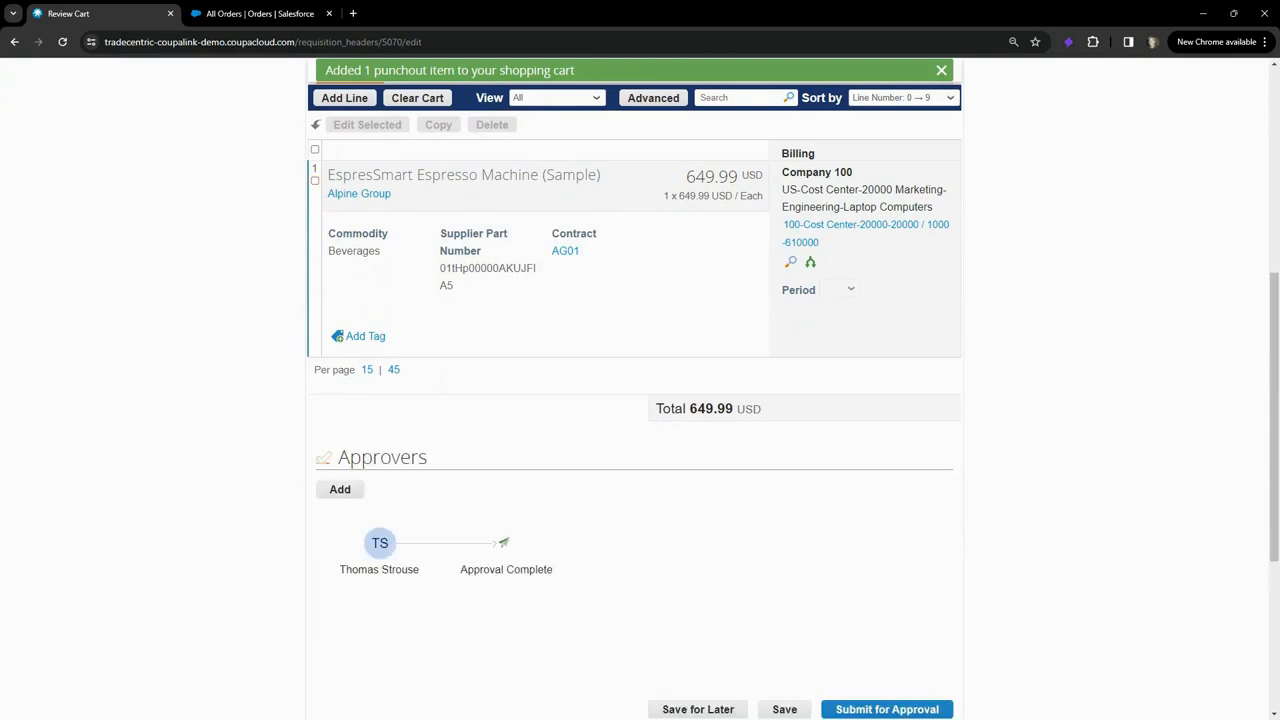
scroll("down", 3)
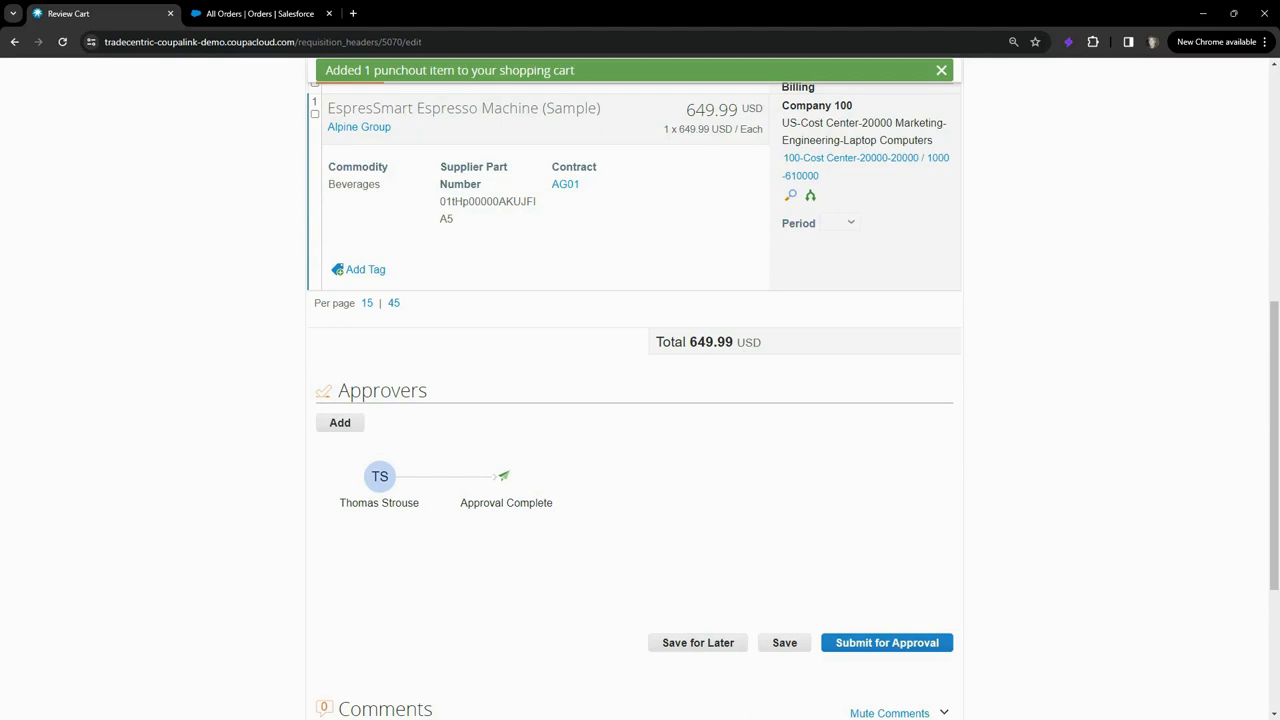
left_click(886, 642)
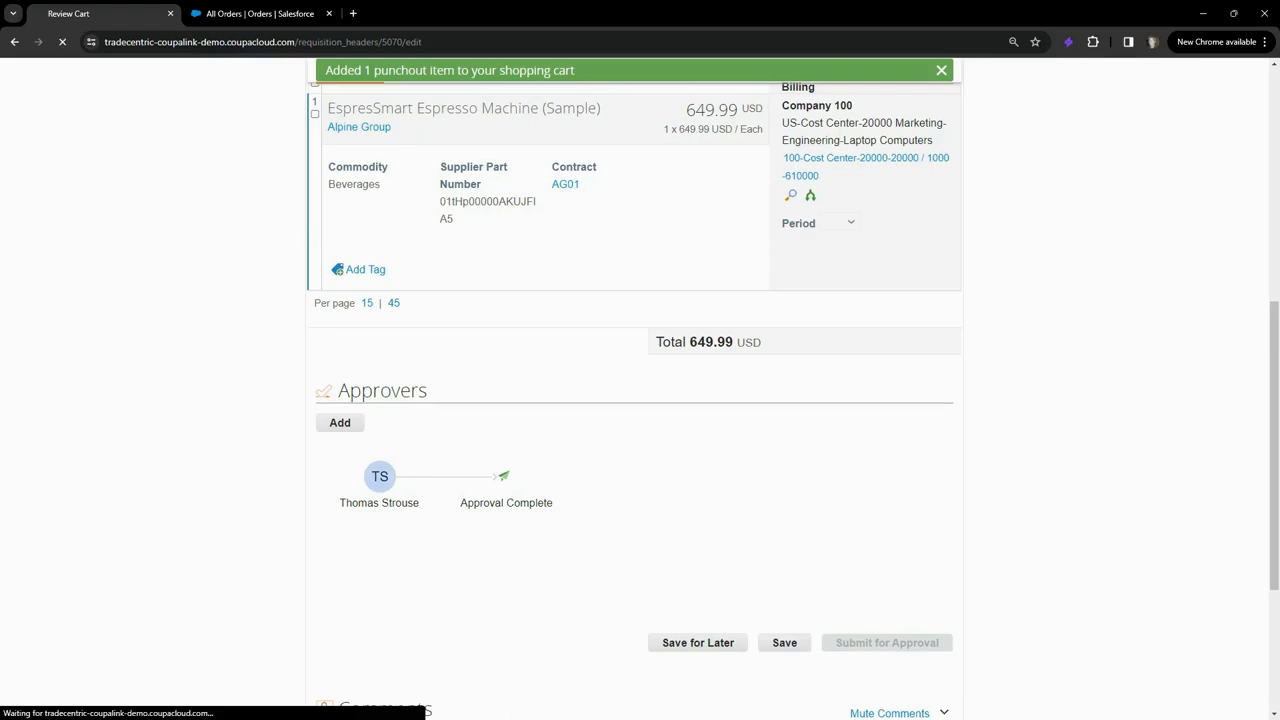
- Finish submission so requisition 5070 is approved and PO 4459 shows Ordered
left_click(885, 642)
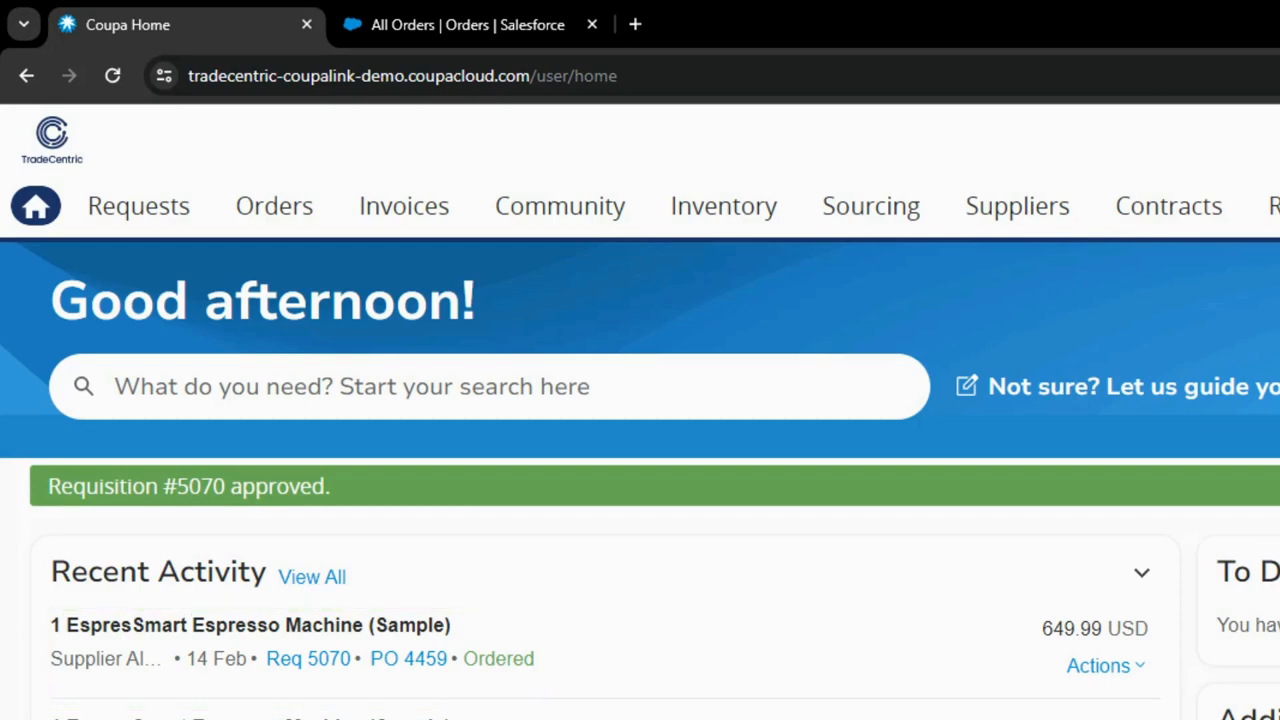
- Check PO 4459 in Coupa's Purchase Orders, then open Salesforce order 00000137
left_click(274, 205)
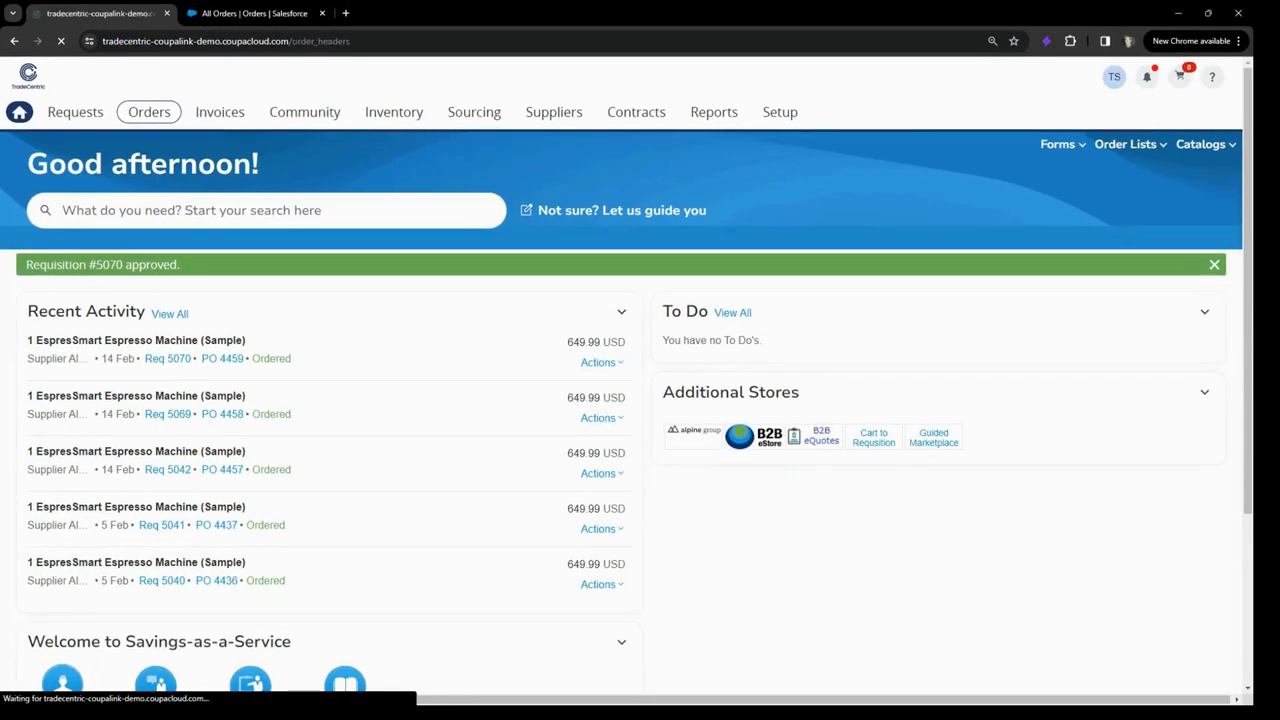
left_click(149, 114)
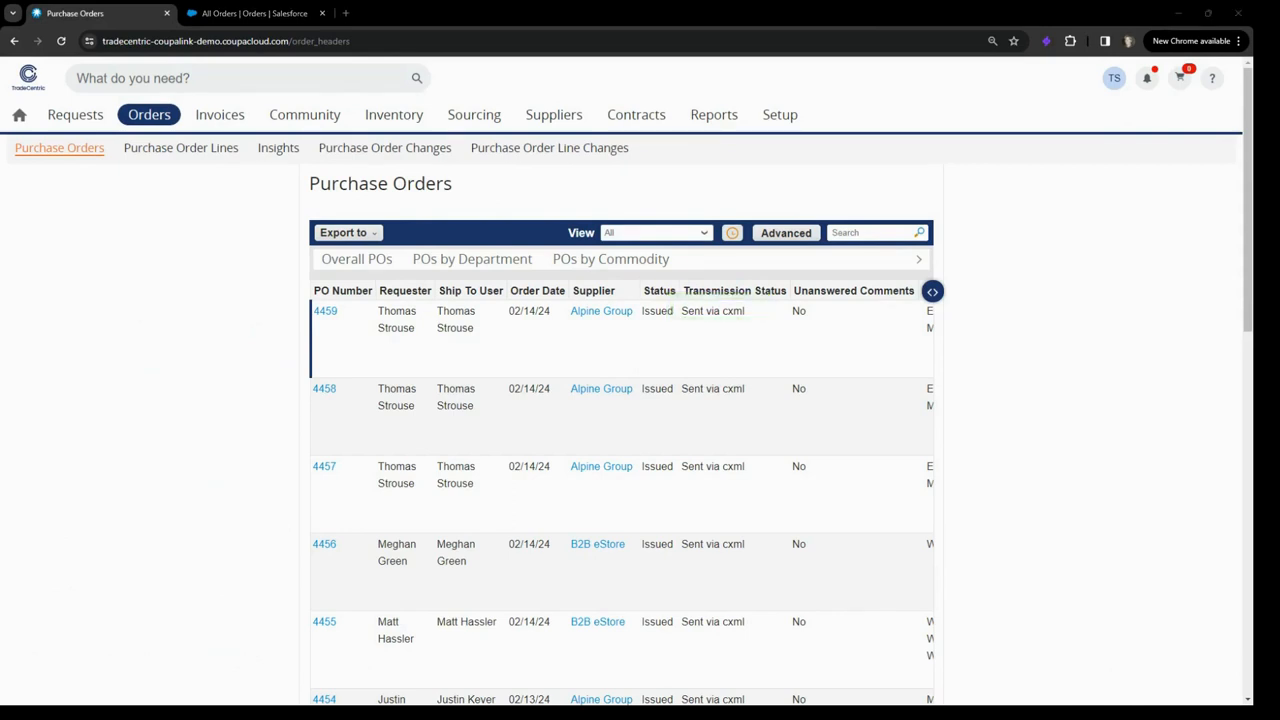
left_click(255, 13)
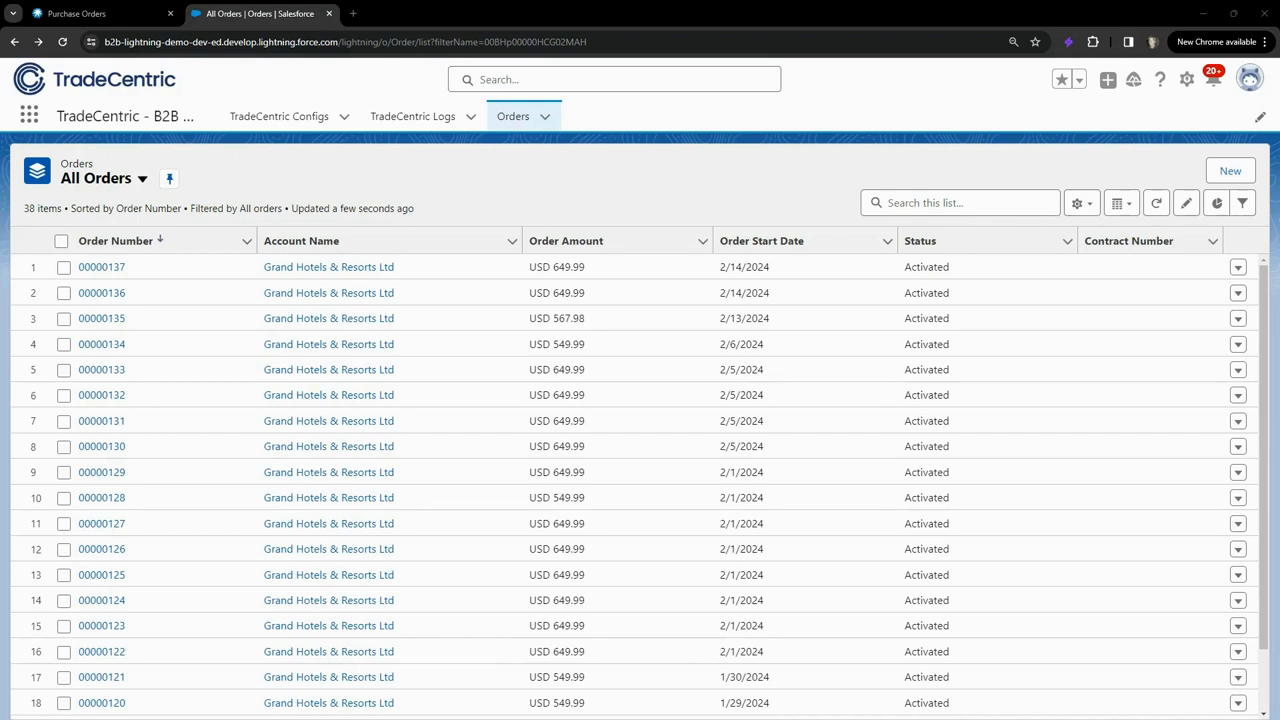
mouse_move(101, 266)
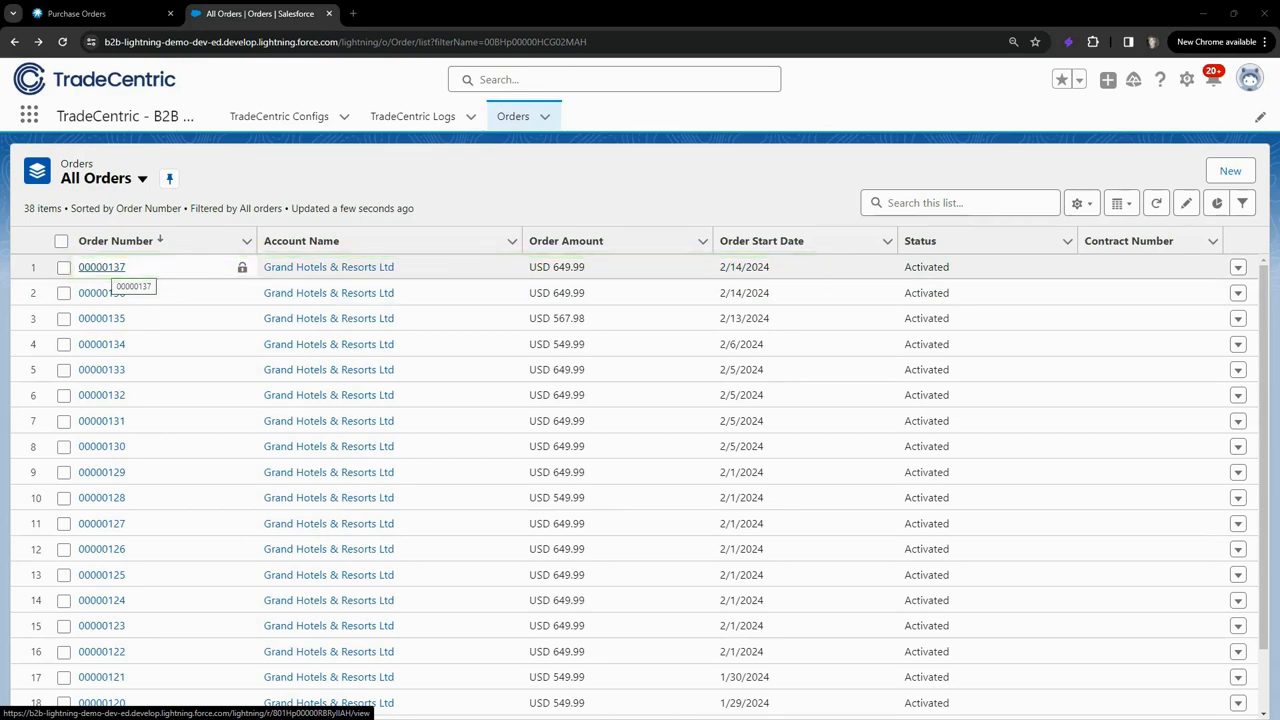
left_click(101, 266)
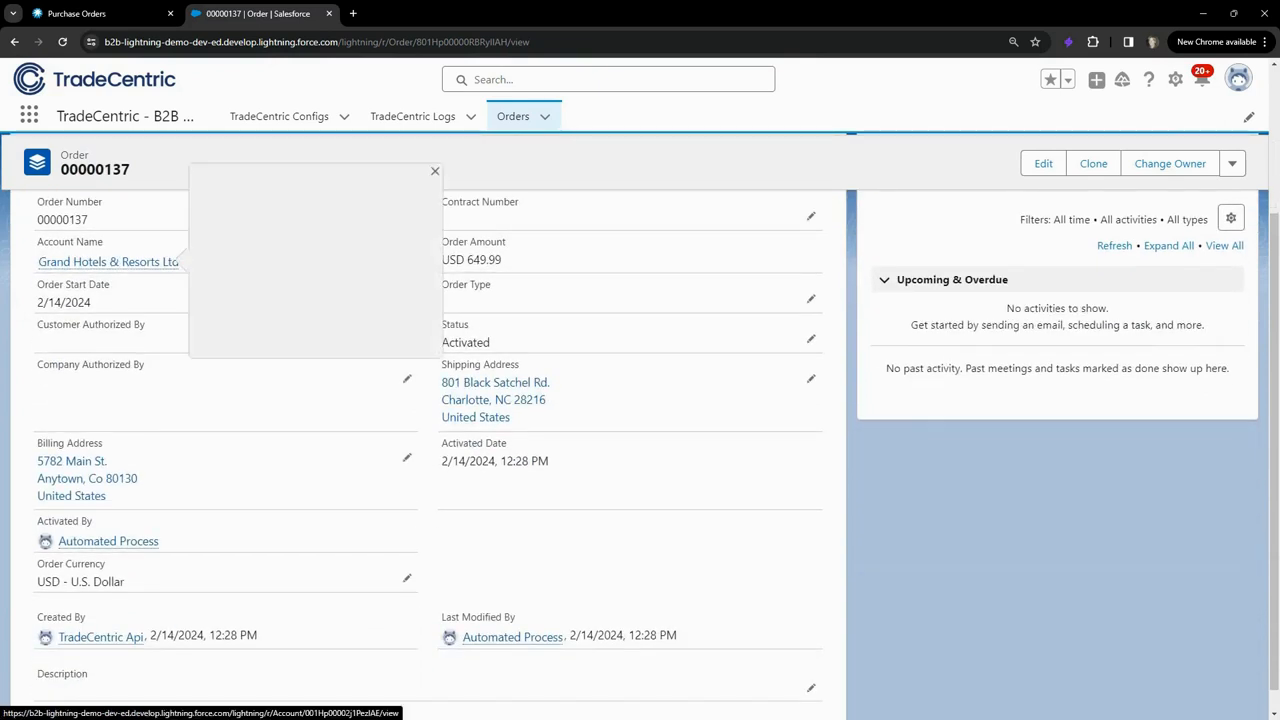
mouse_move(108, 261)
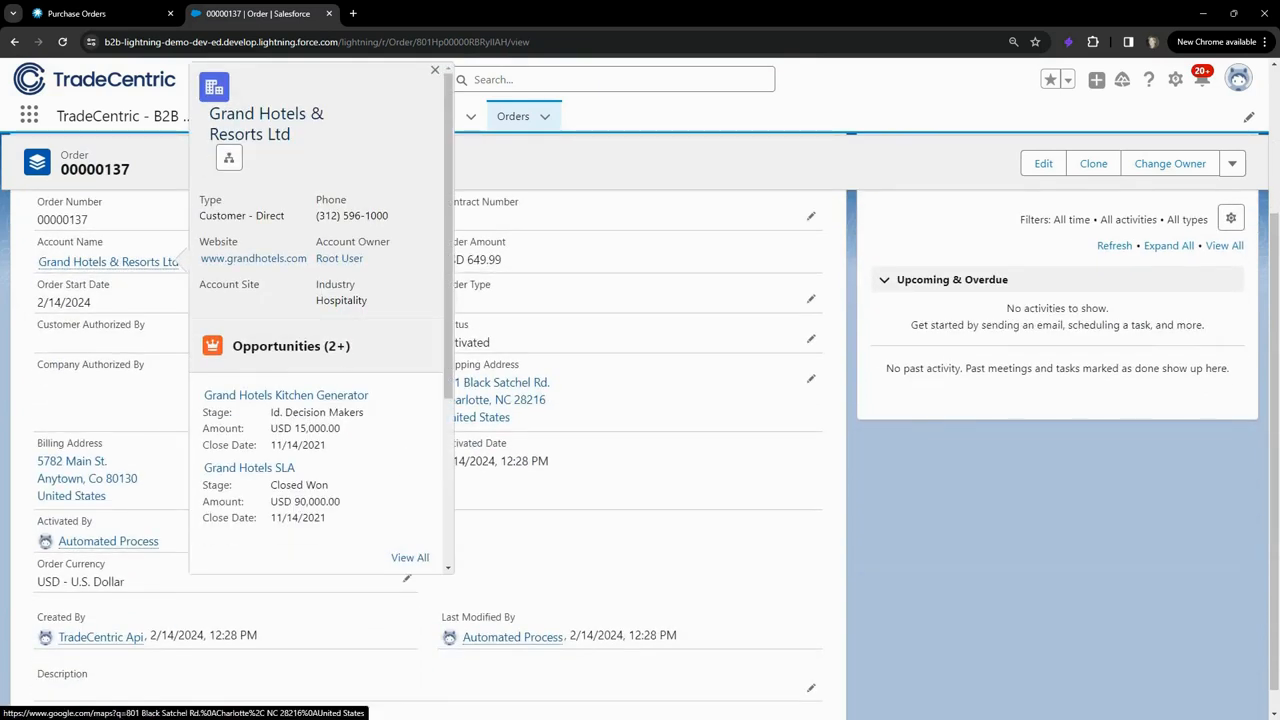